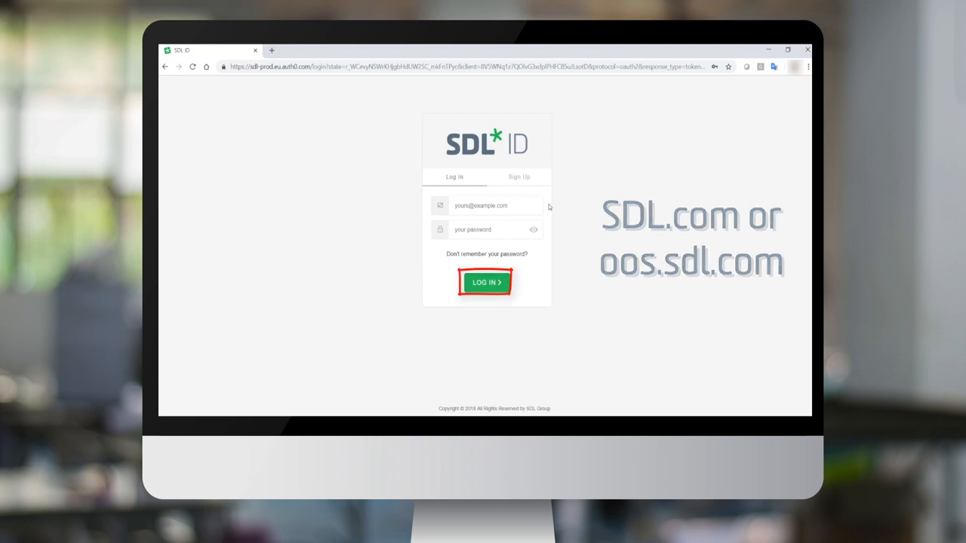
# Log in with the SDL ID credentials to reach the SDL Account home page.
pyautogui.click(486, 282)
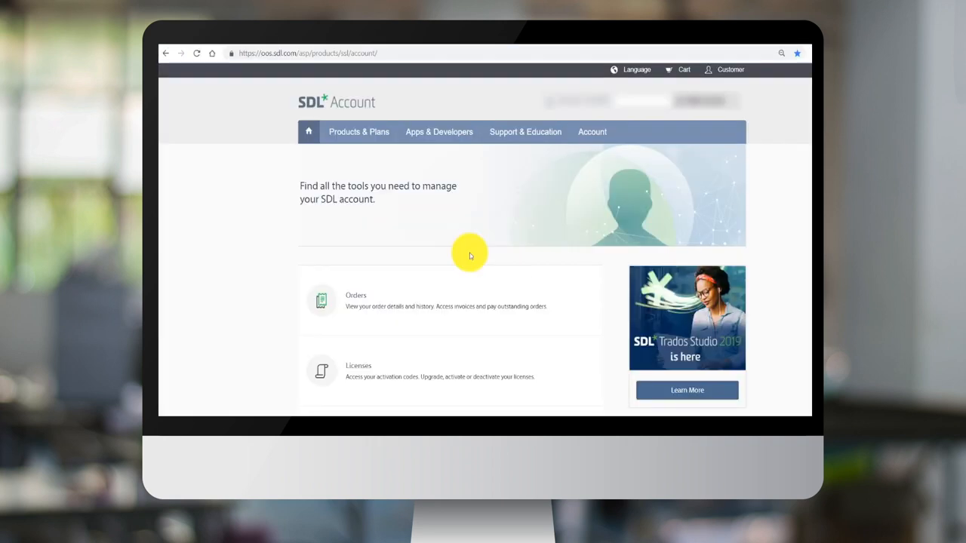
pyautogui.moveTo(465, 254)
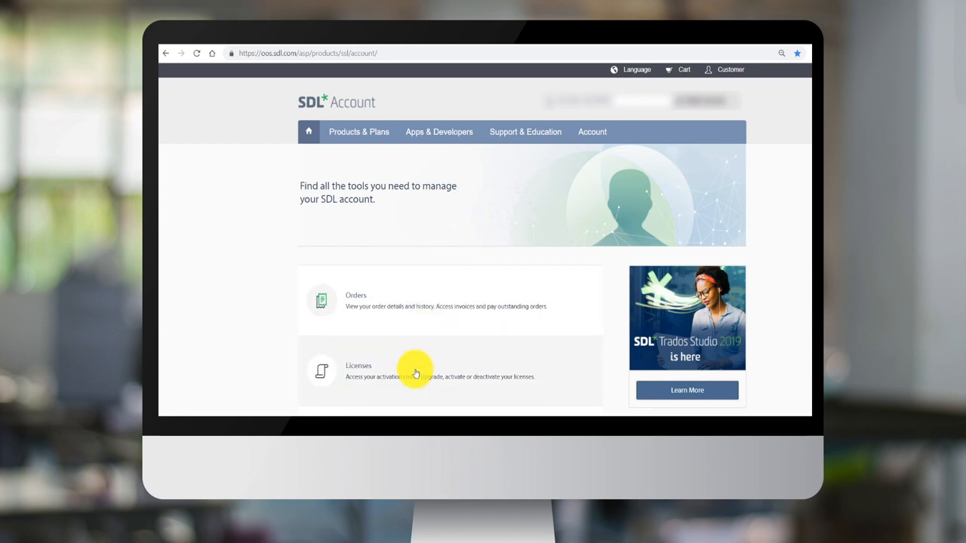
# Go to the Licenses page listing the SDL Trados Studio 2019 Freelance license.
pyautogui.click(415, 373)
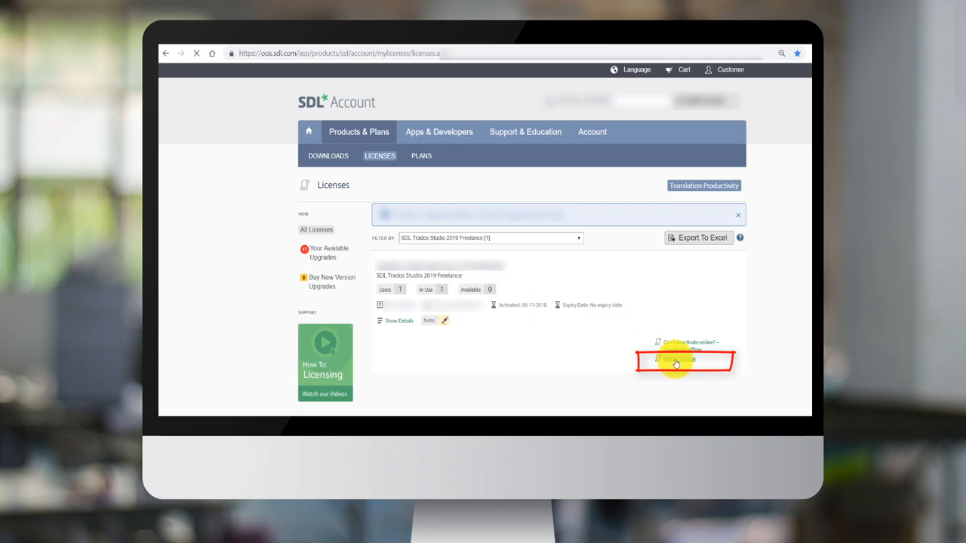
# Start Return License for the Freelance license and choose the force-return option.
pyautogui.click(676, 362)
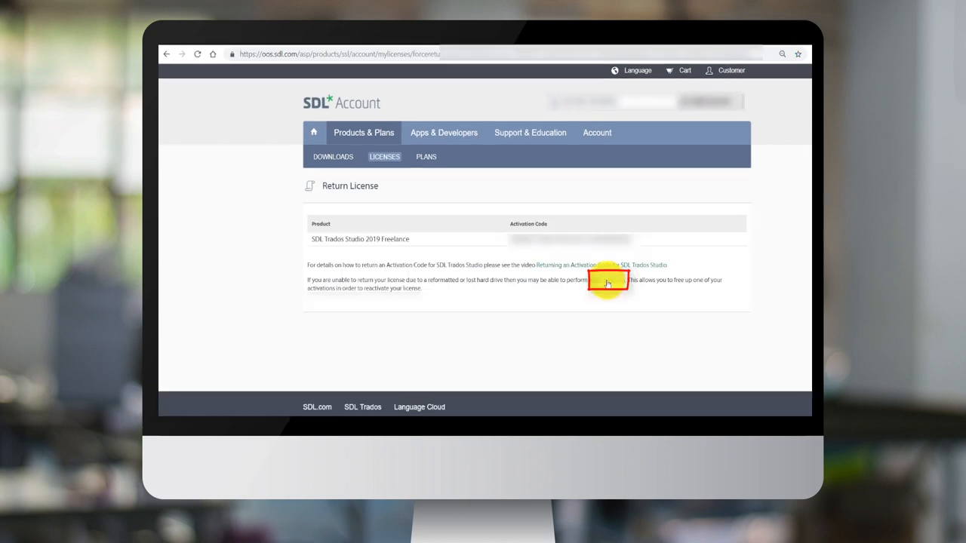
pyautogui.click(605, 283)
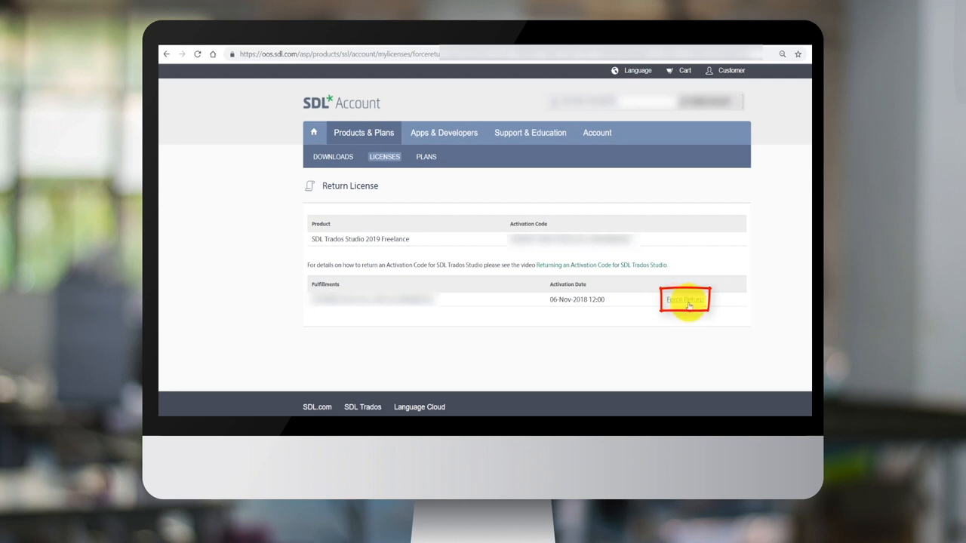
# Force-return the activation dated 06 Nov 2018 and acknowledge the success dialog.
pyautogui.click(685, 297)
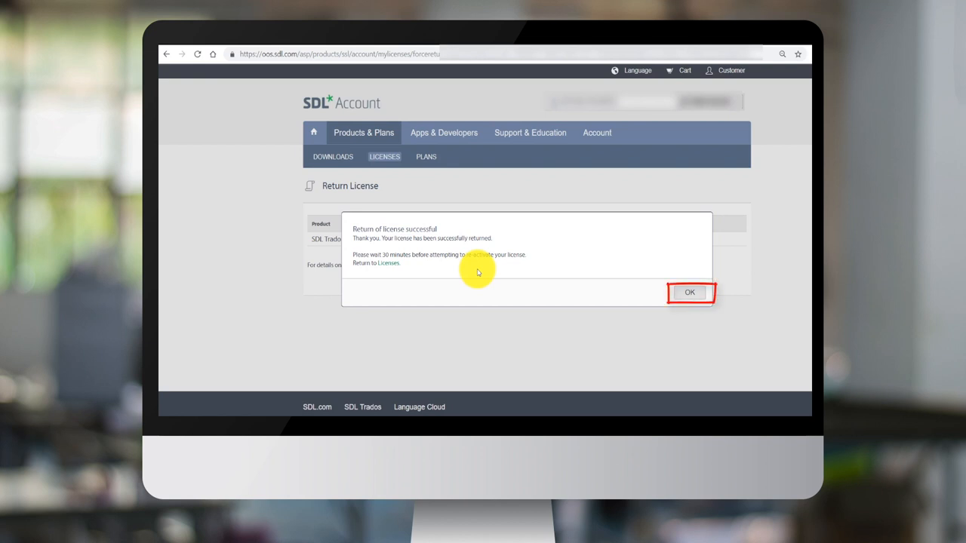
pyautogui.click(690, 293)
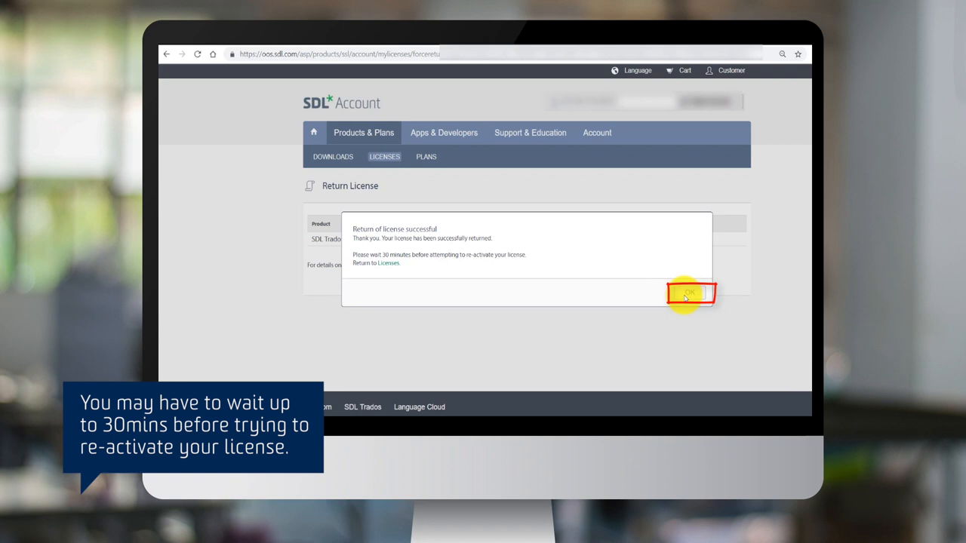
pyautogui.click(691, 294)
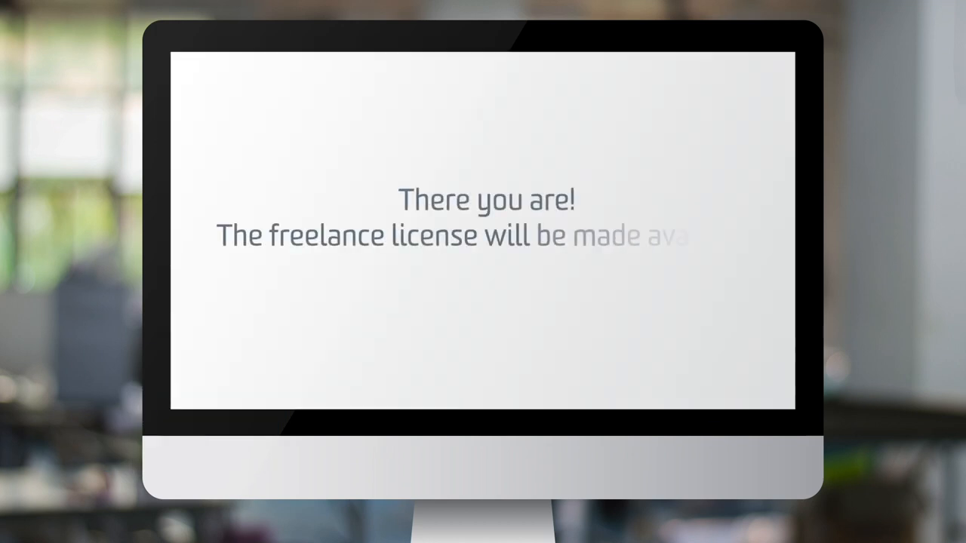